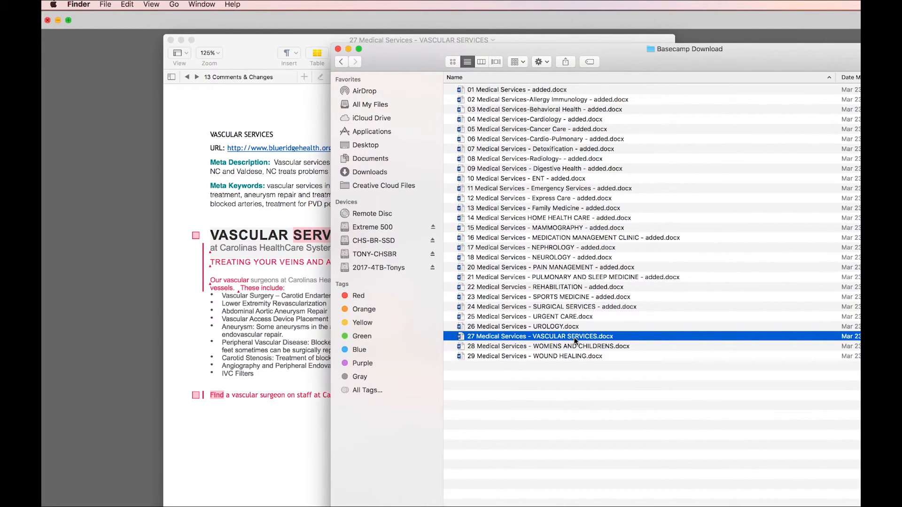
mouse_move(621, 339)
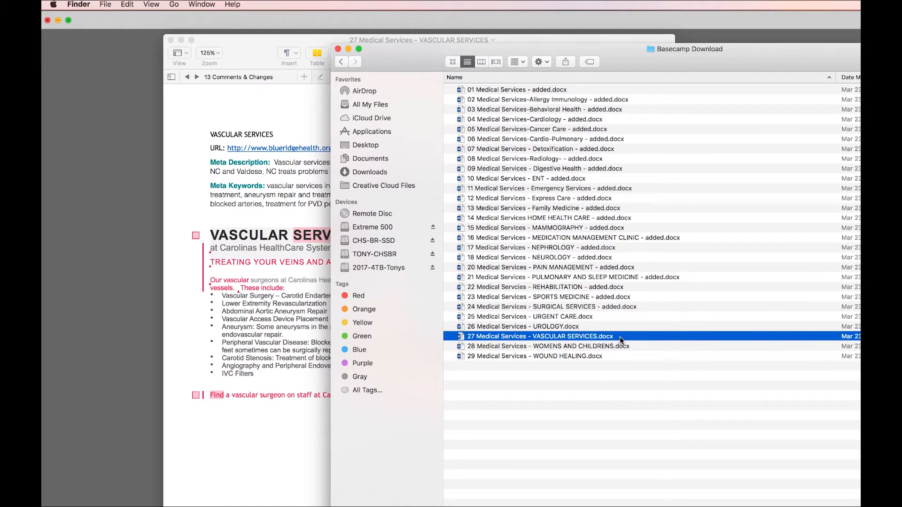
mouse_move(551, 338)
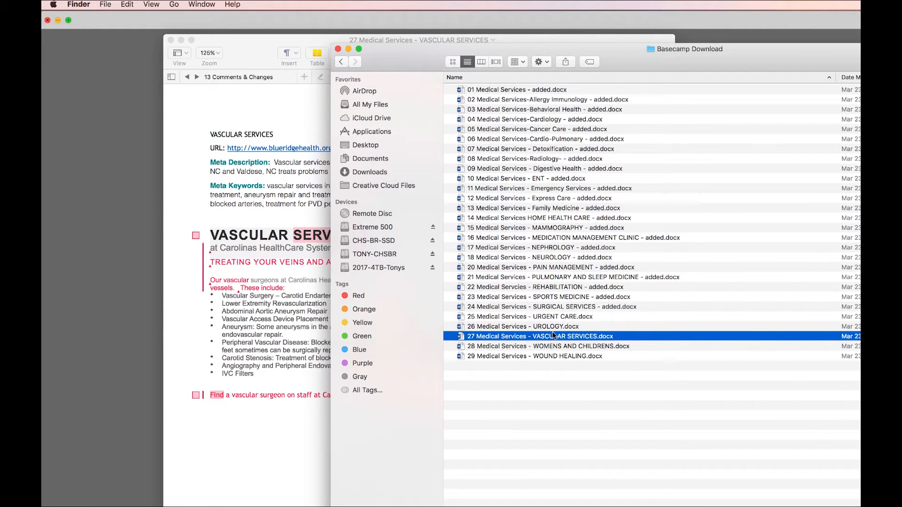
mouse_move(565, 341)
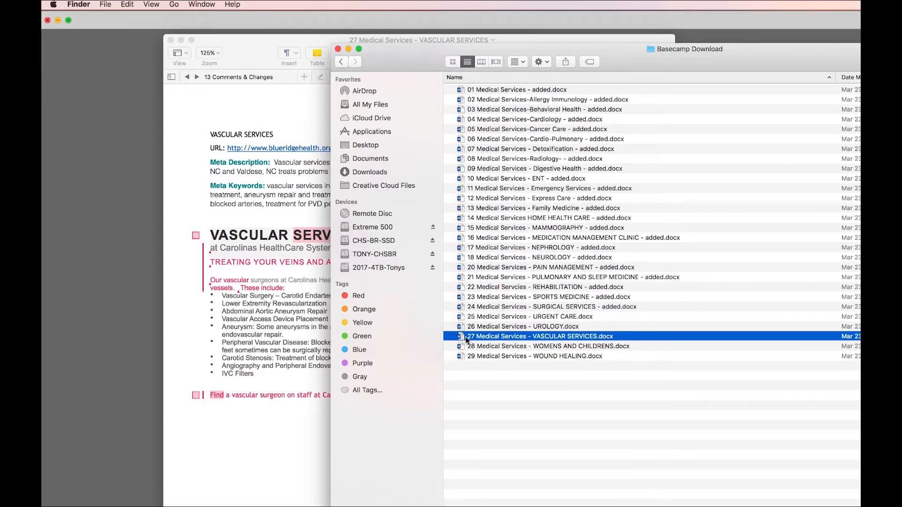
- Show the context menu for the VASCULAR SERVICES .docx file and check its Open With options
right_click(538, 336)
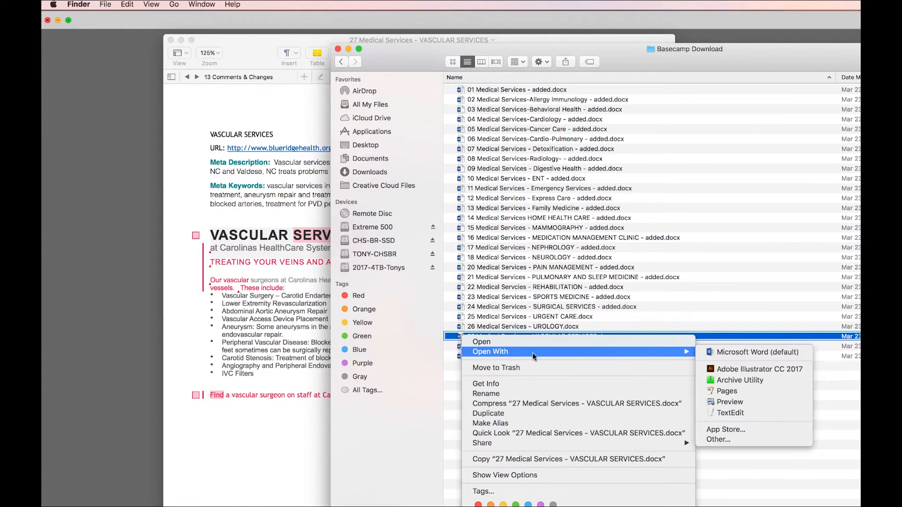
mouse_move(729, 391)
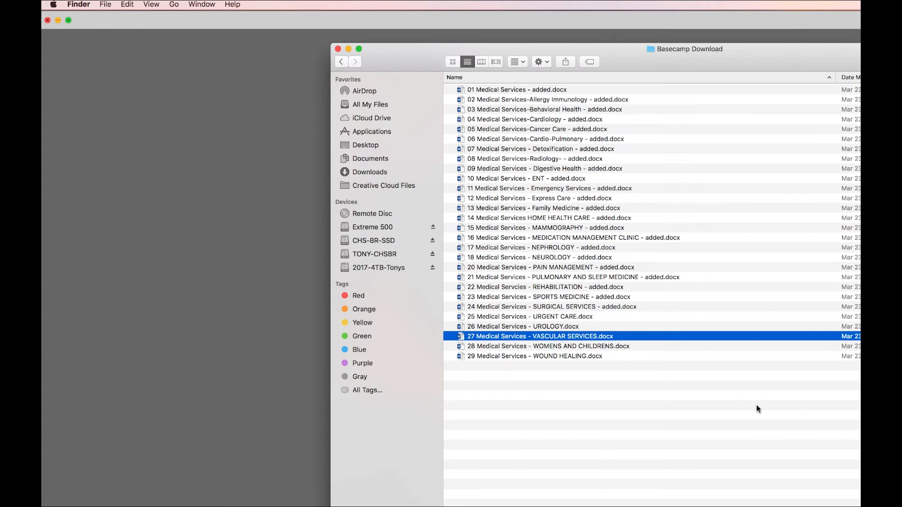
- Open the VASCULAR SERVICES .docx file in Pages, showing its 13 comments and tracked changes
double_click(539, 336)
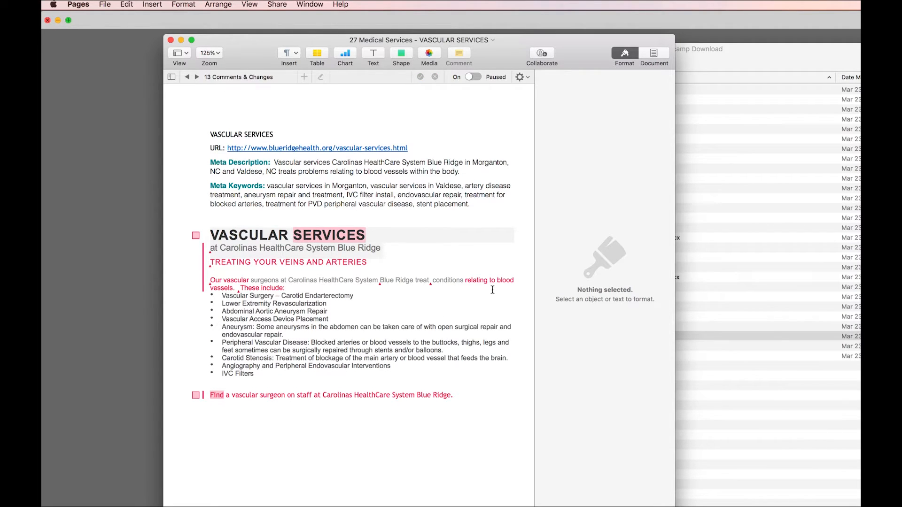
mouse_move(436, 133)
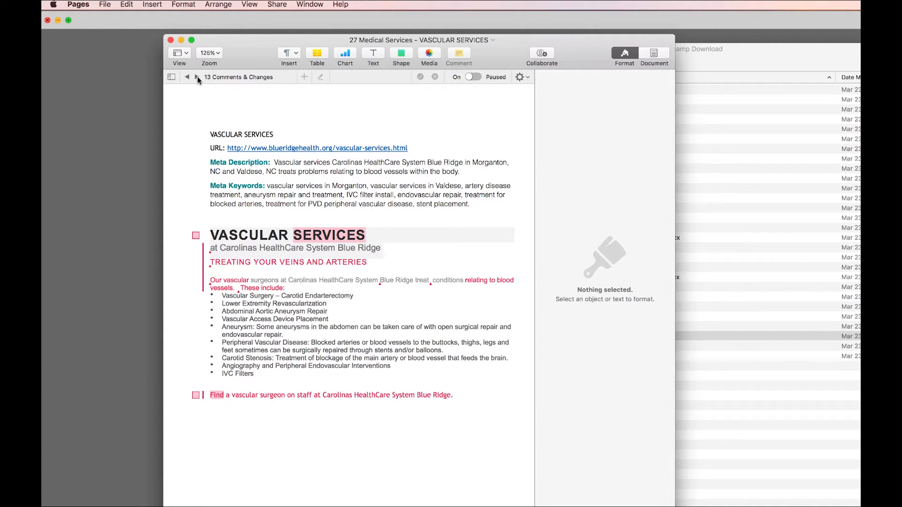
click(197, 77)
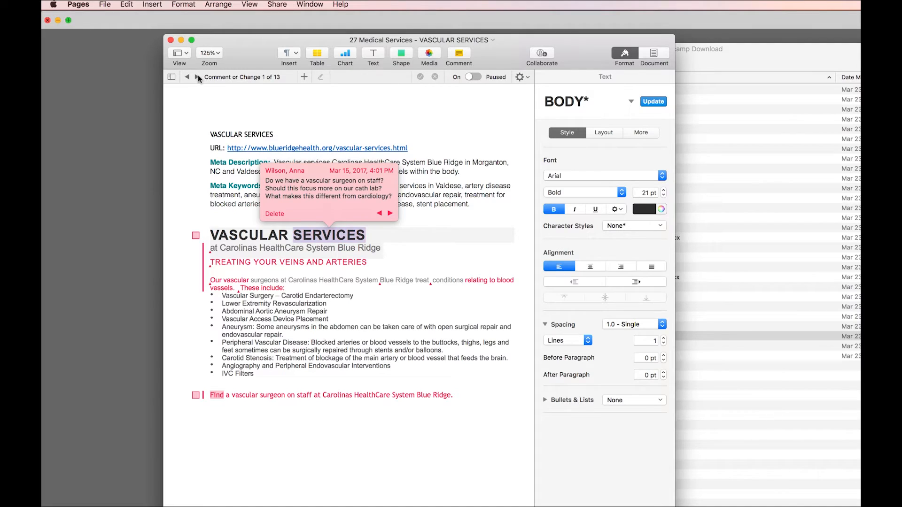
click(196, 77)
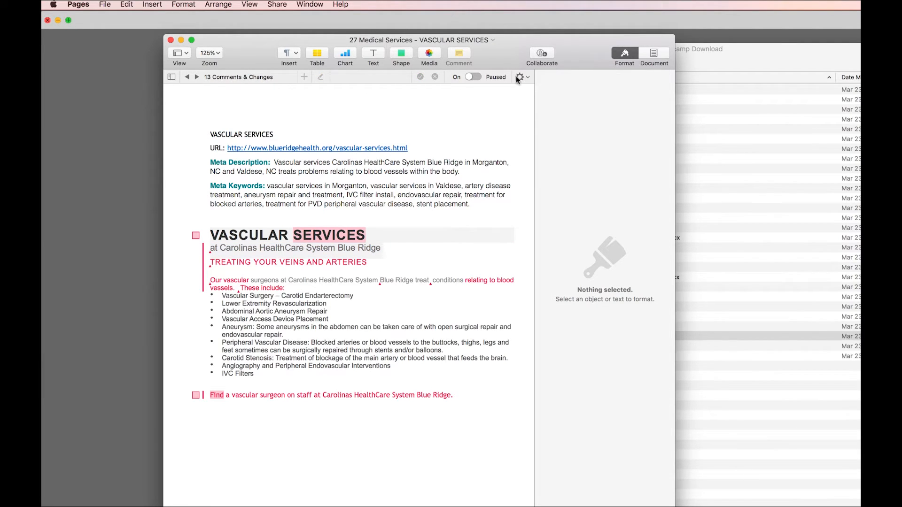
mouse_move(519, 77)
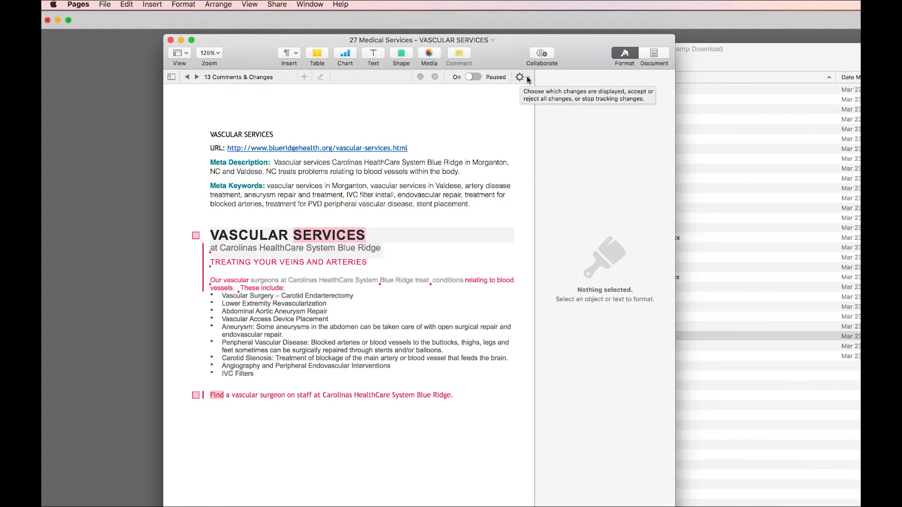
- Bring up the review toolbar's gear menu of accept/reject options for tracked changes
click(519, 77)
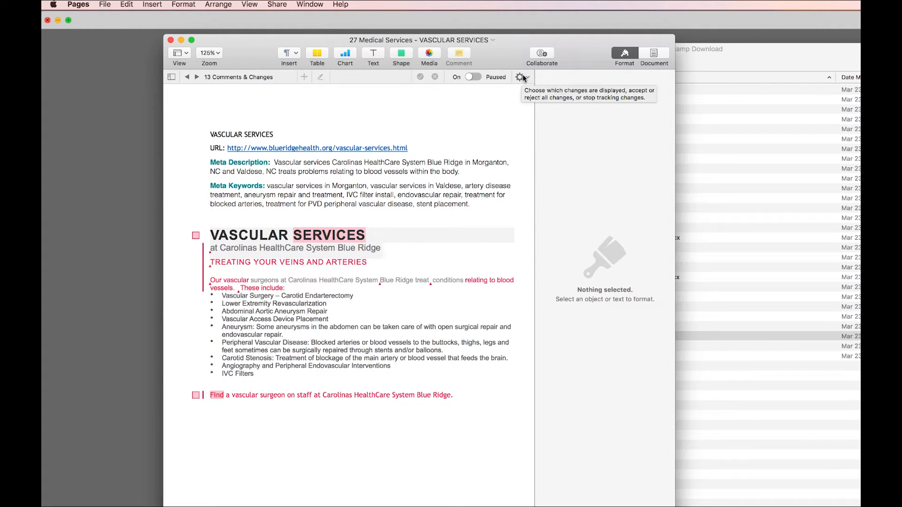
click(520, 77)
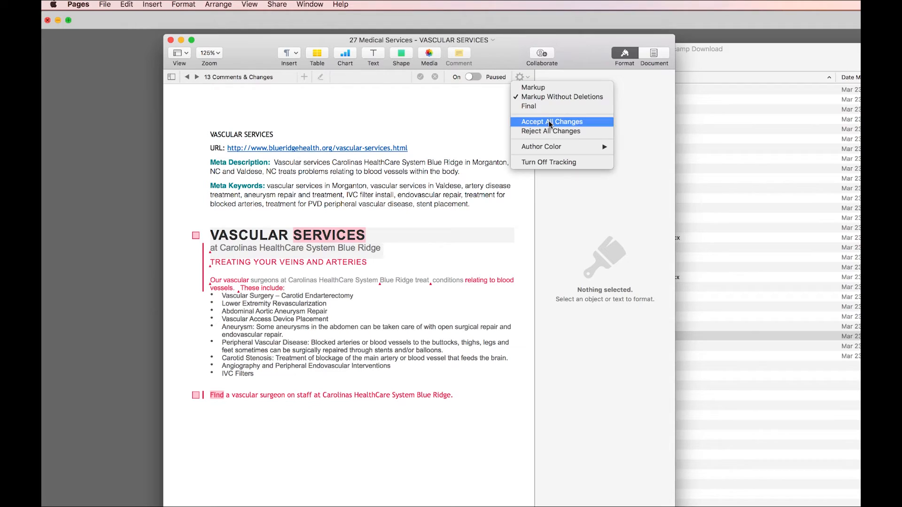
- Choose Accept All Changes, removing all markup and leaving 2 comments
click(551, 121)
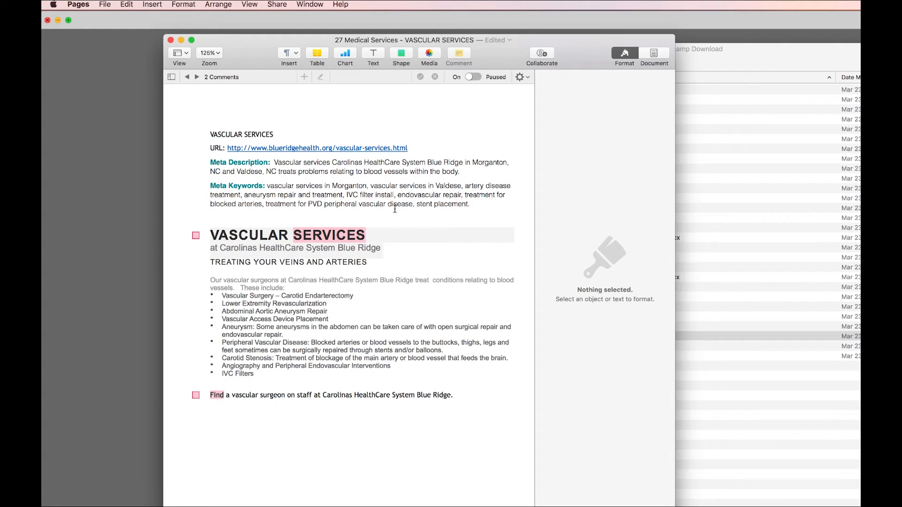
mouse_move(396, 254)
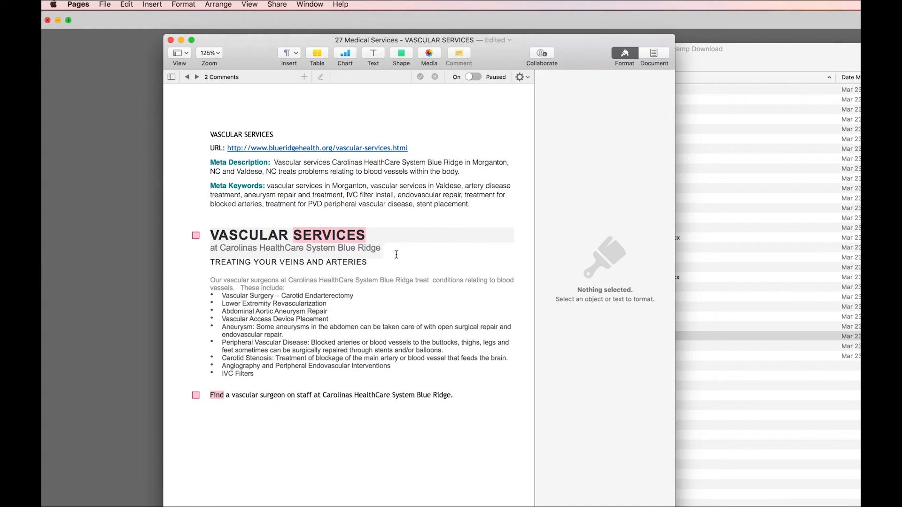
mouse_move(386, 359)
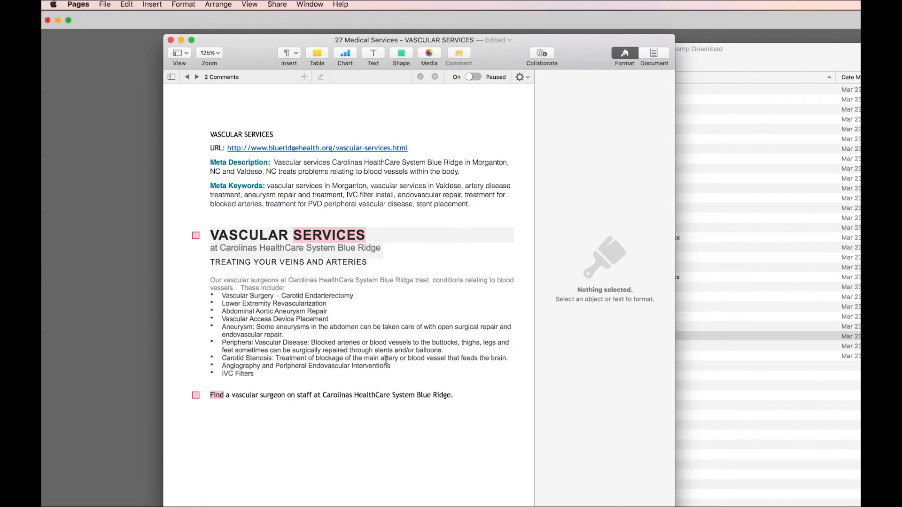
mouse_move(416, 271)
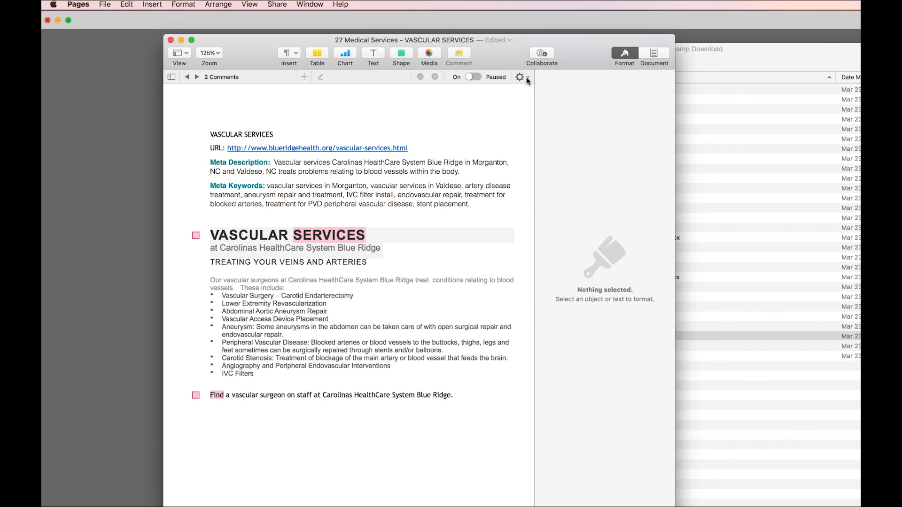
mouse_move(520, 77)
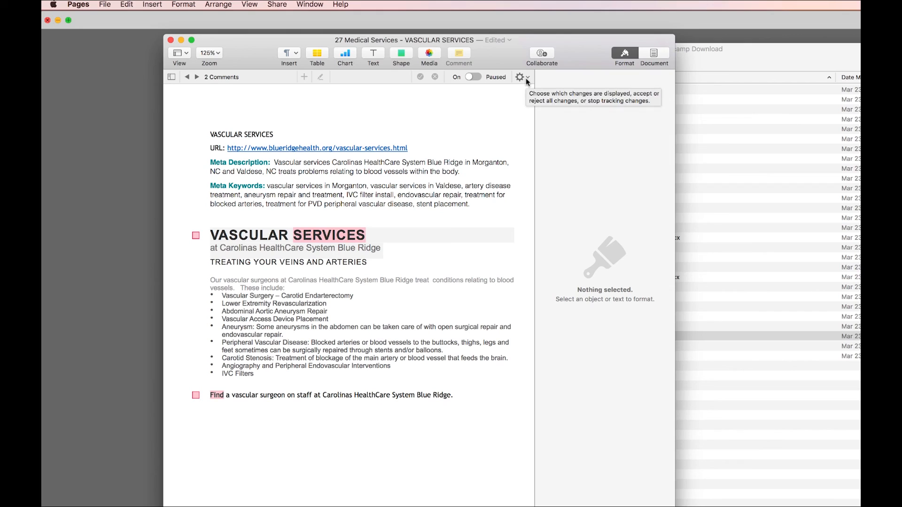